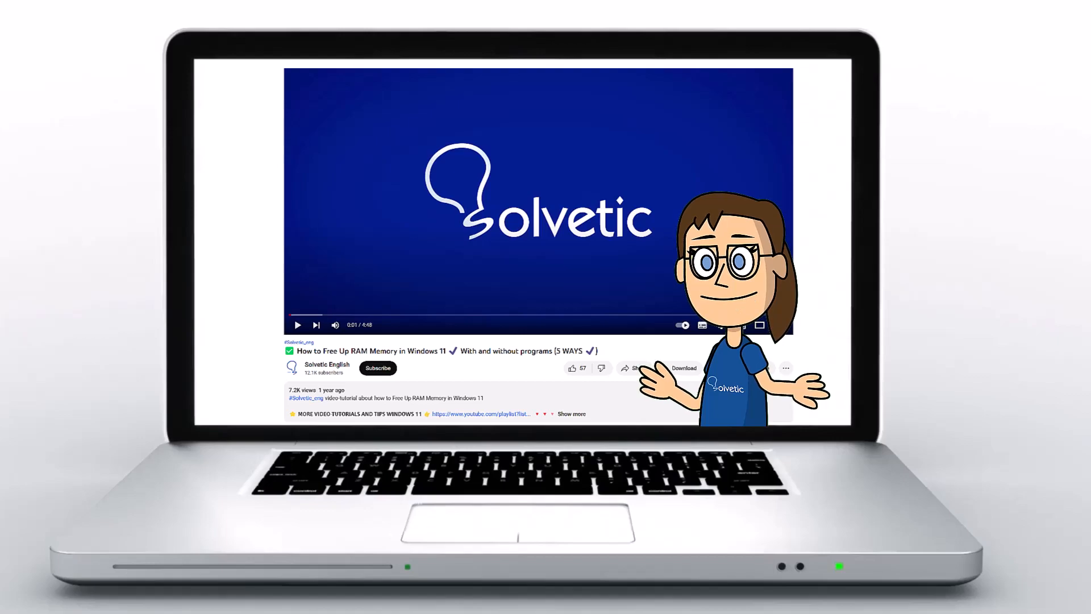
Quit Discord from the system tray overflow so it stops running in the background.
click(572, 413)
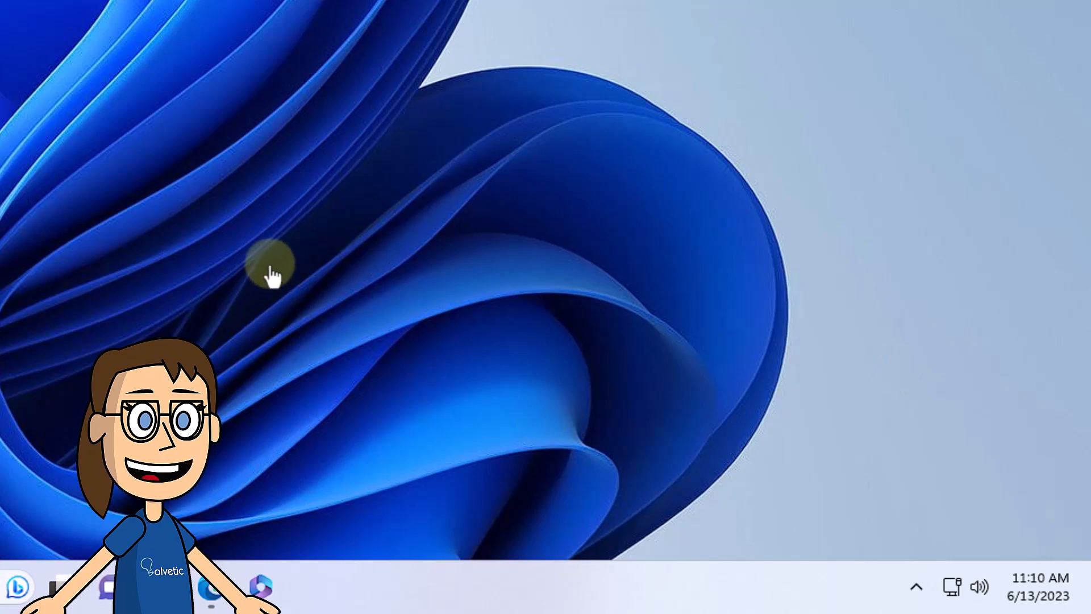
mouse_move(905, 561)
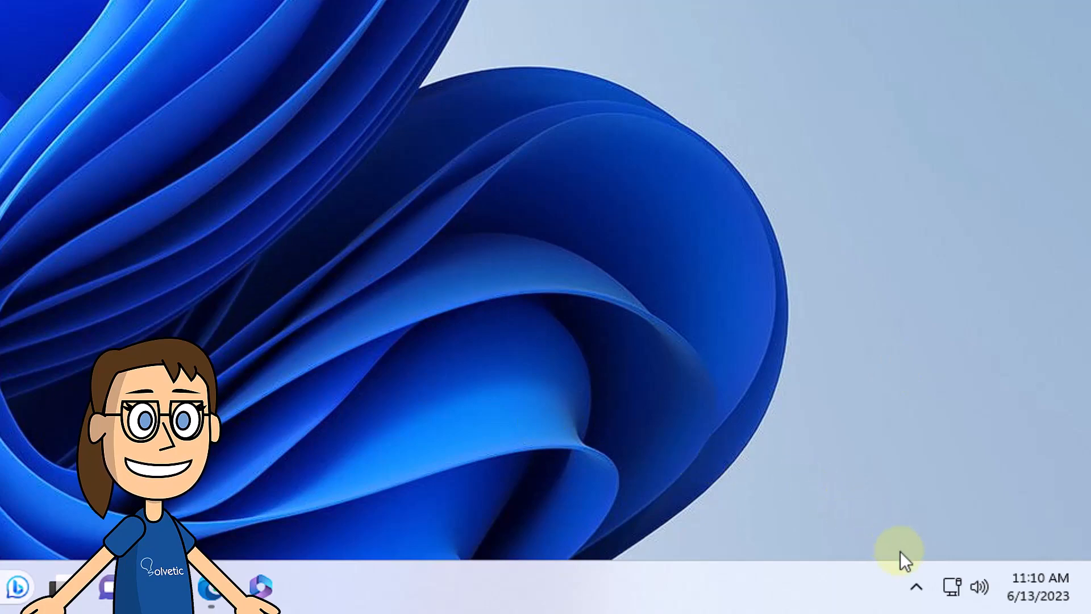
click(915, 586)
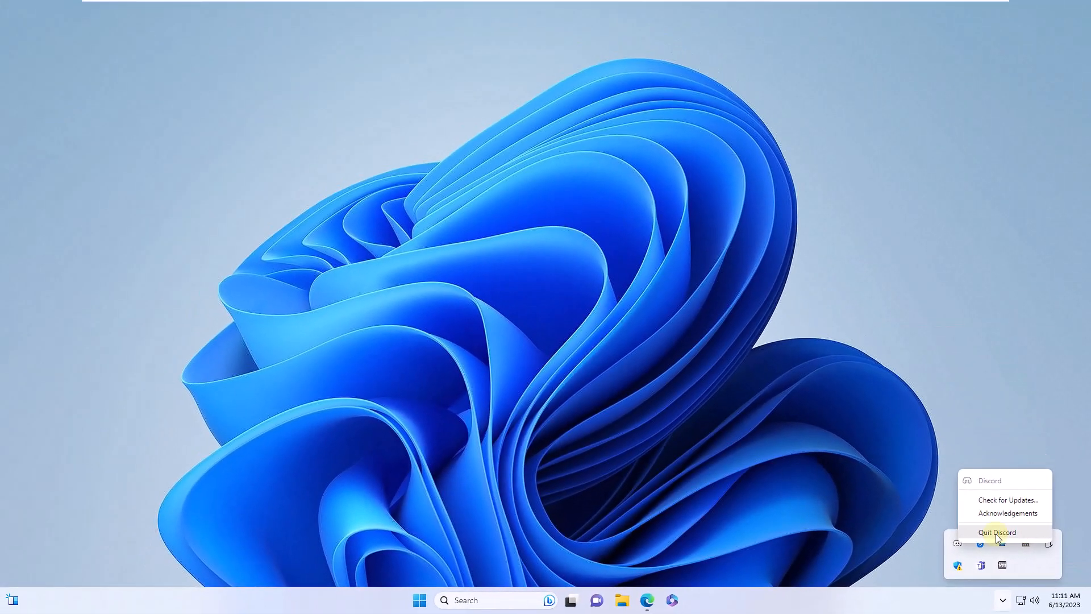
click(996, 532)
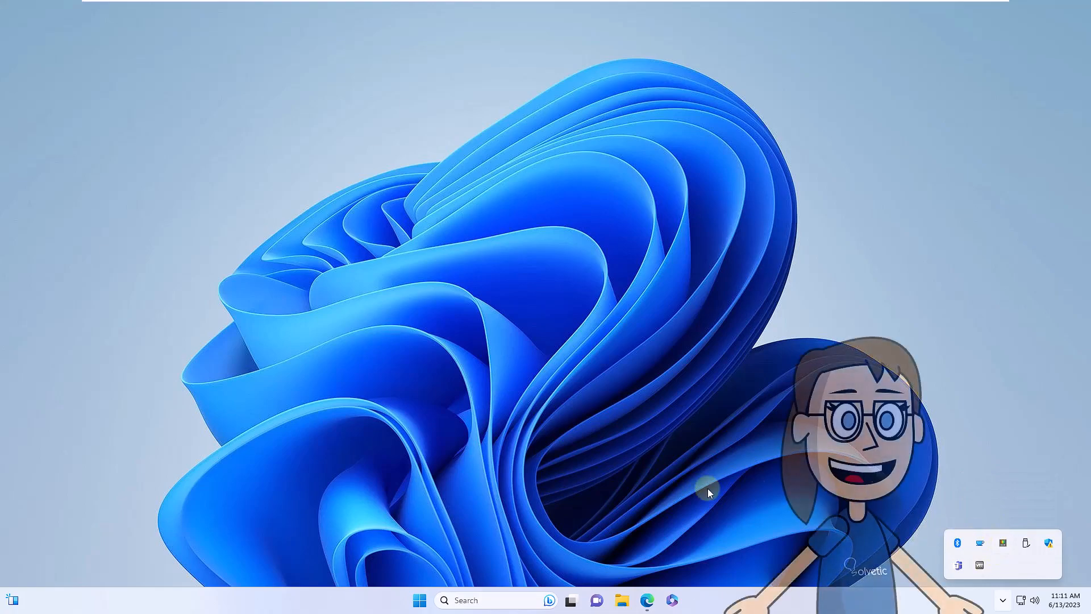
Relaunch Discord from Start search so its Friends page opens.
click(419, 600)
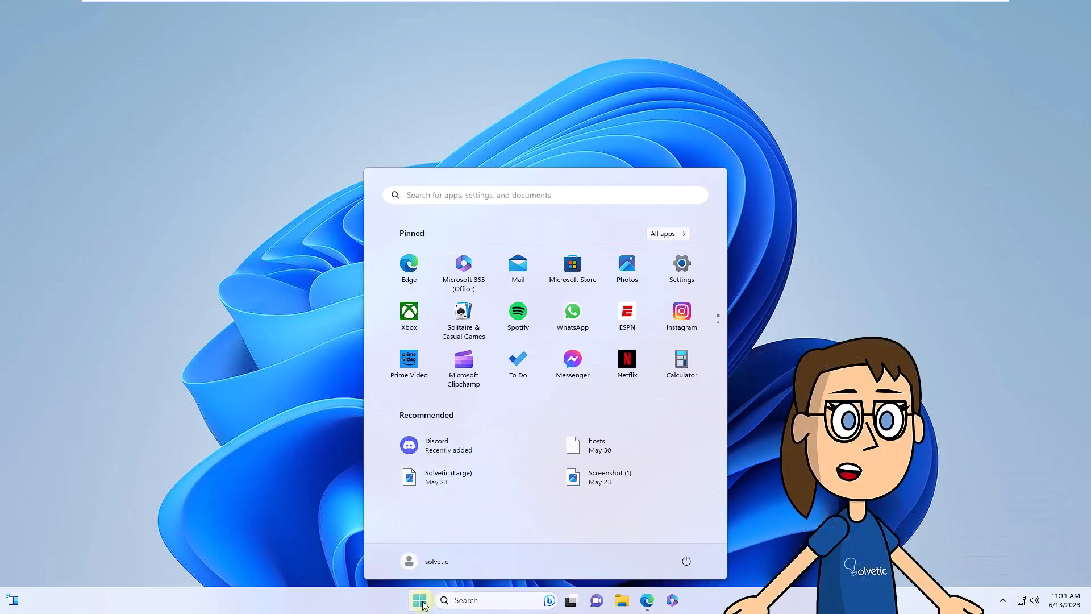
text(discord)
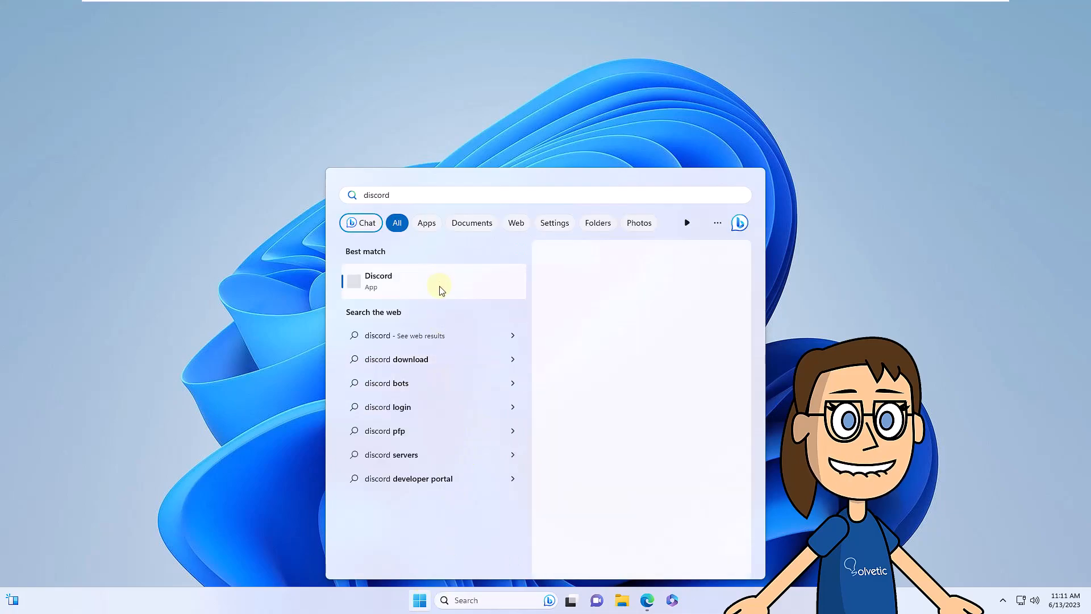
click(433, 281)
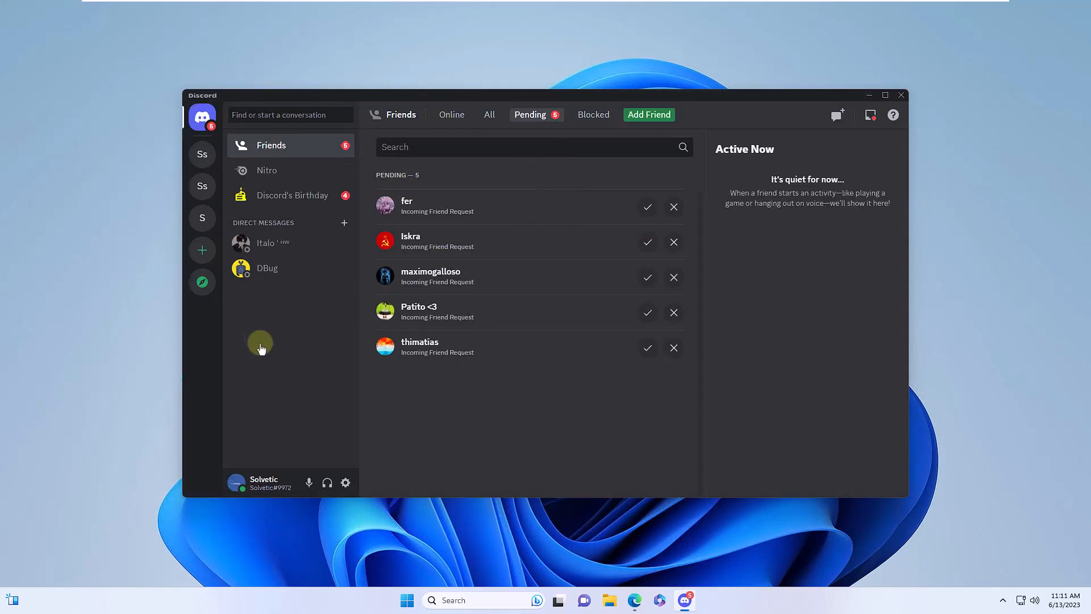
mouse_move(802, 246)
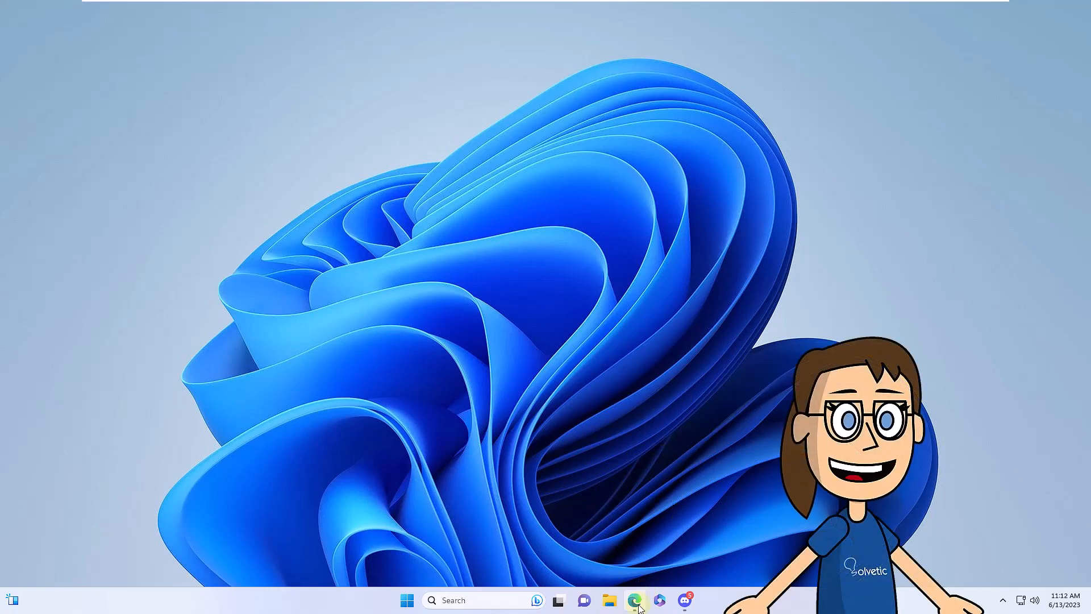
click(634, 600)
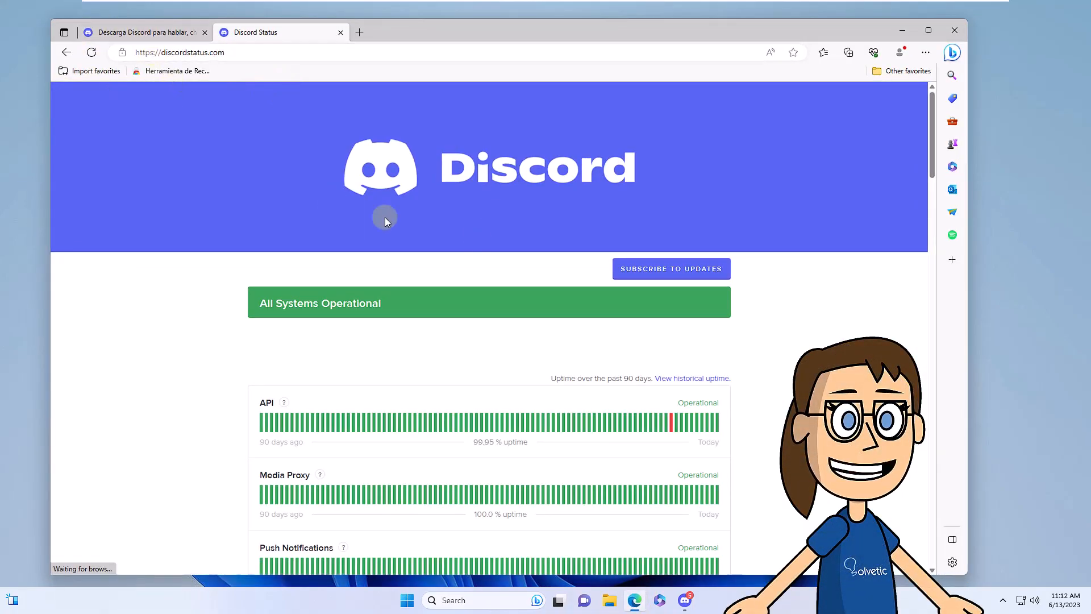
scroll(down, 3)
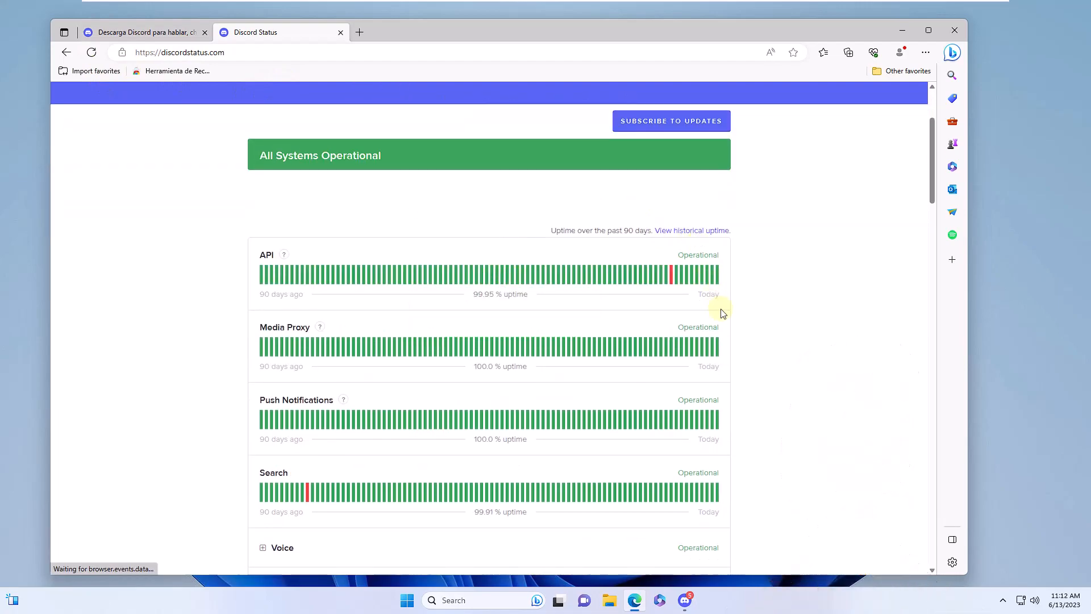
scroll(down, 3)
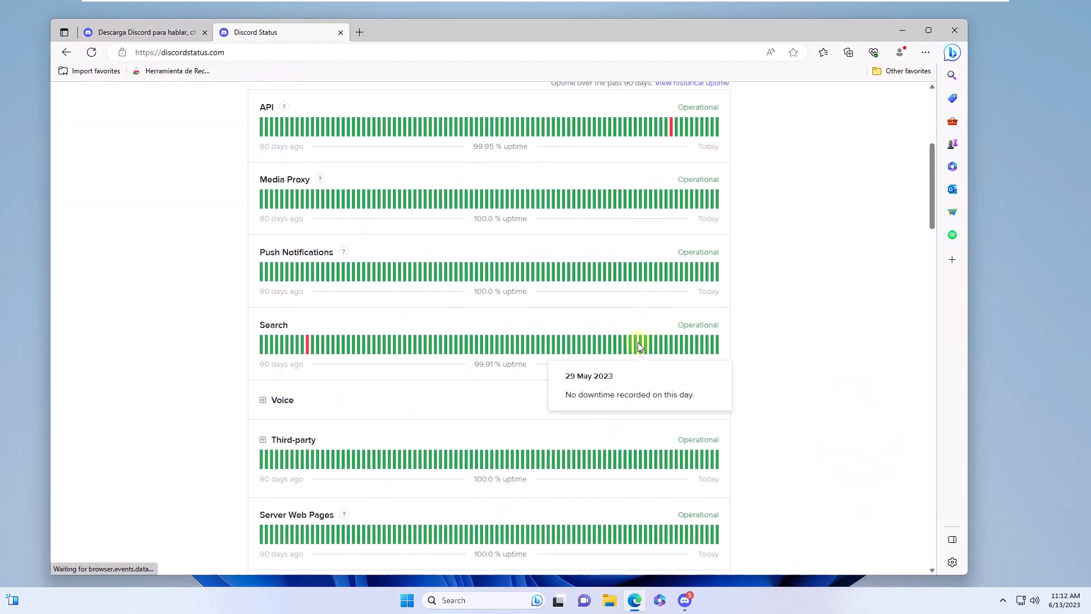
scroll(down, 3)
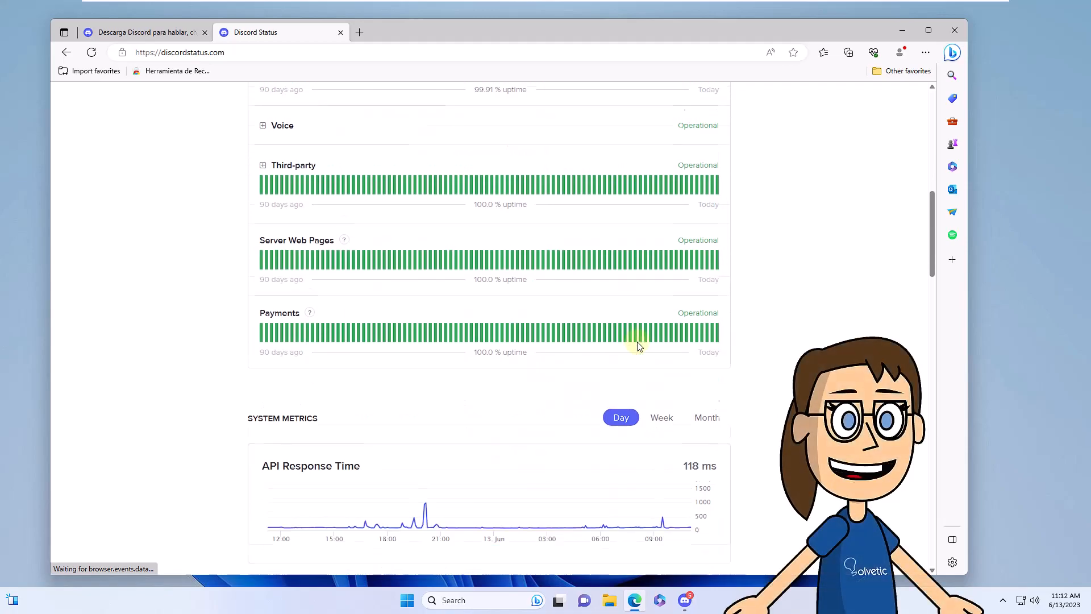
scroll(down, 3)
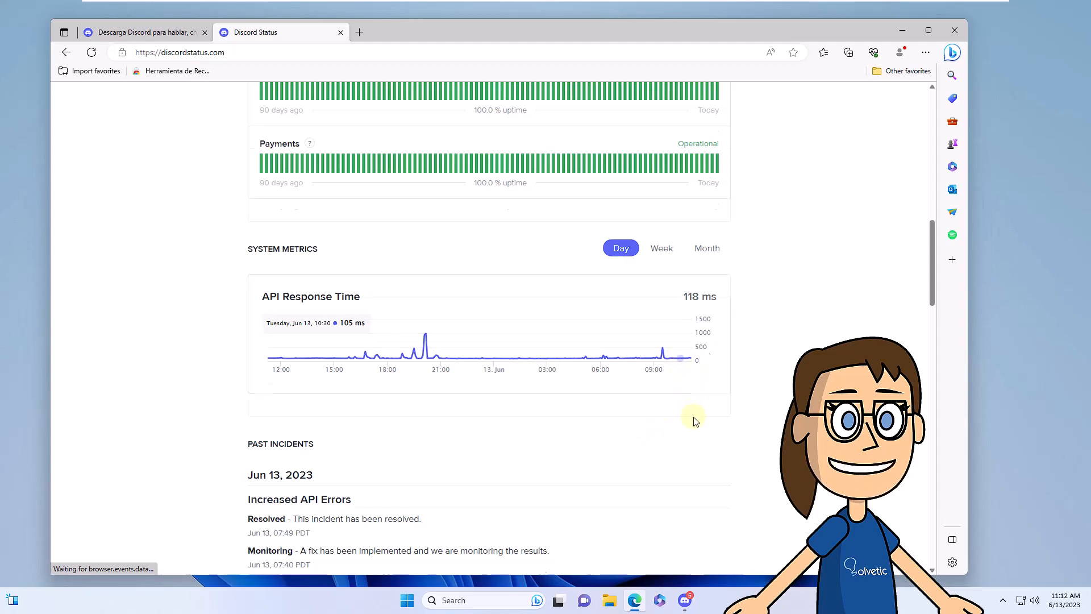
scroll(up, 3)
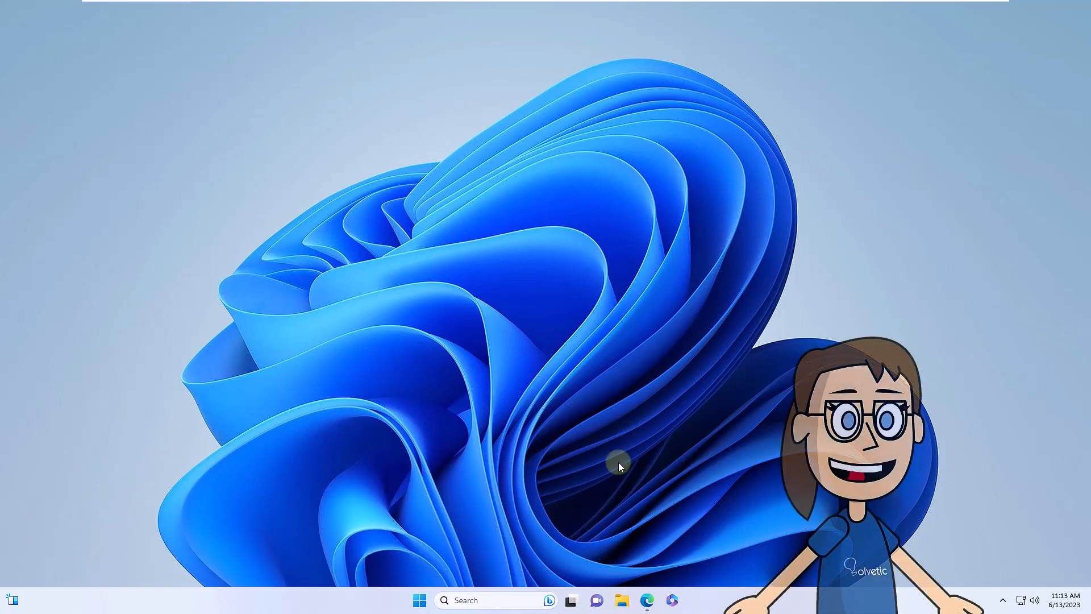
click(420, 600)
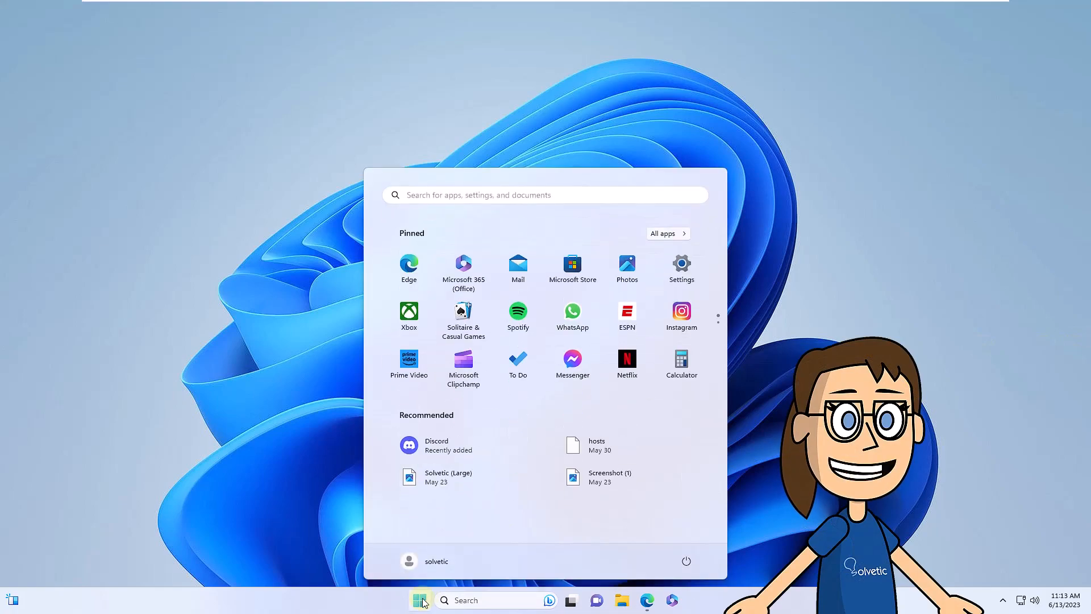
text(discord)
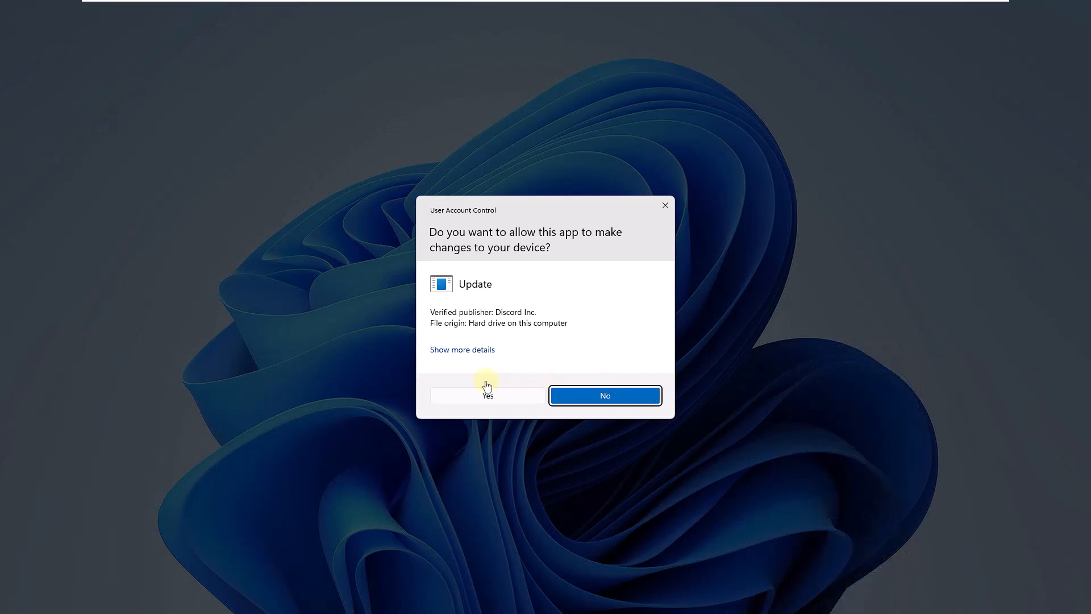
click(487, 396)
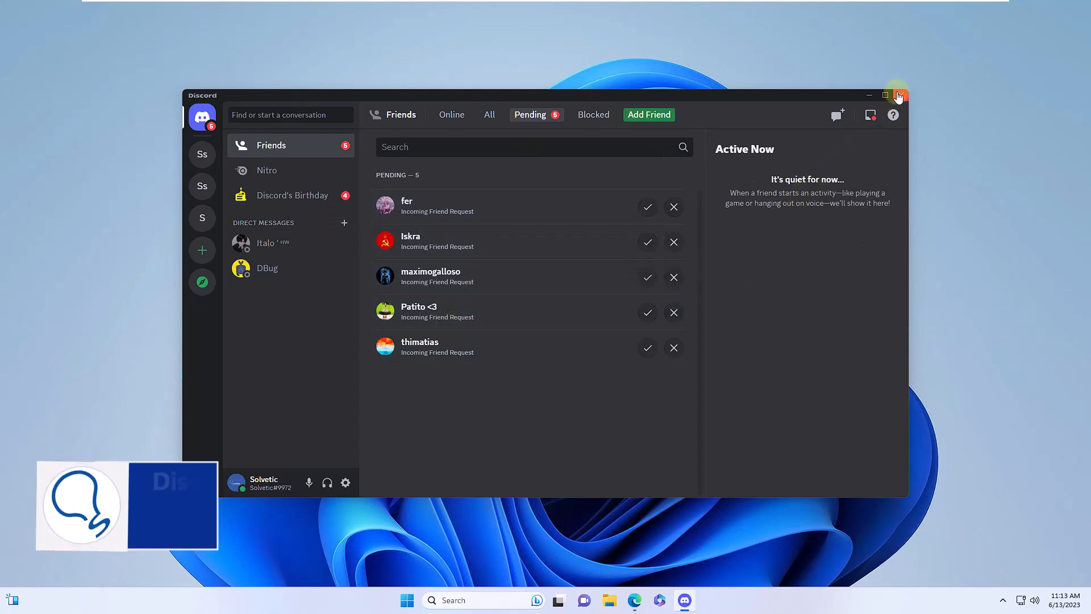
click(885, 96)
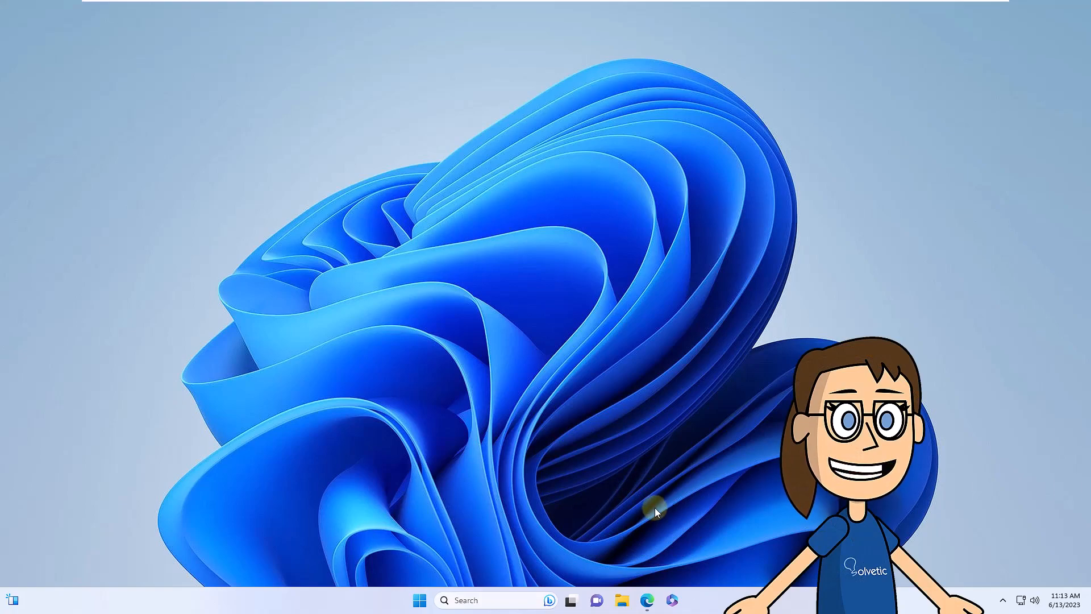
Launch Windows Security from a Start search for 'security'.
click(419, 601)
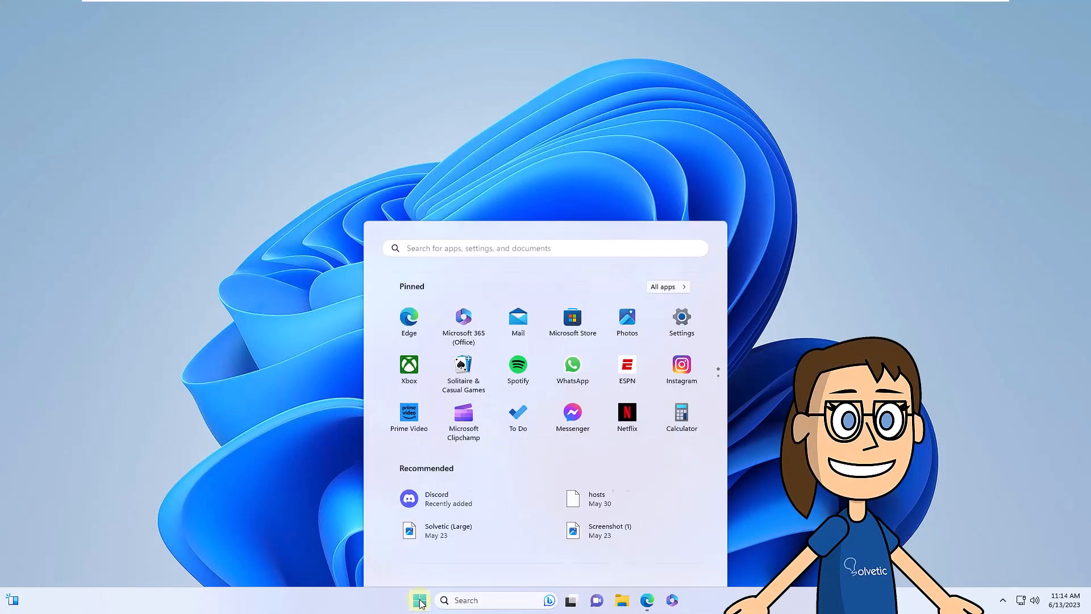
text(security)
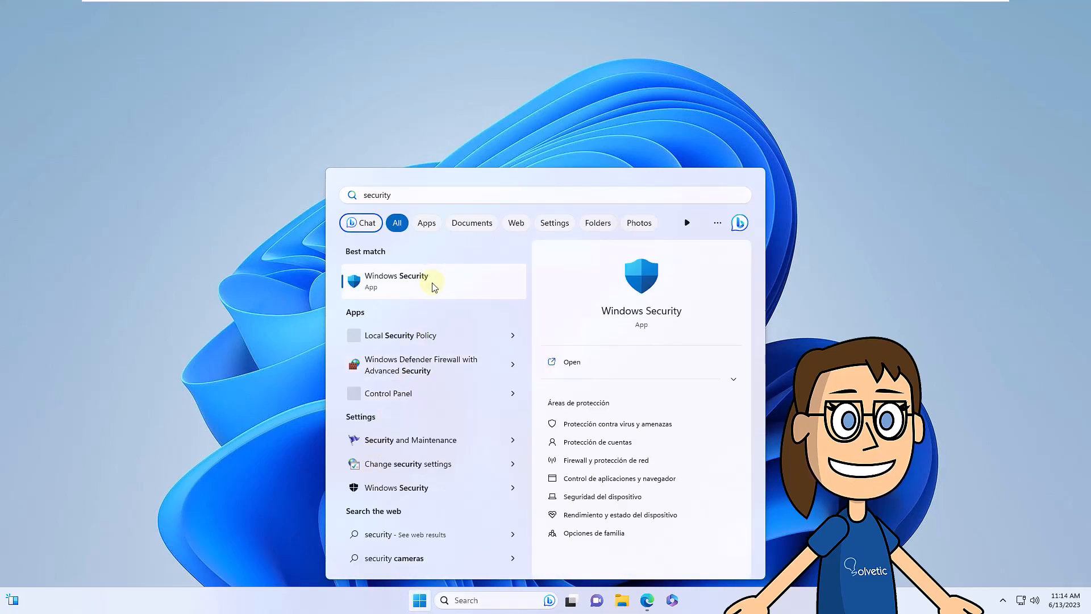
click(397, 280)
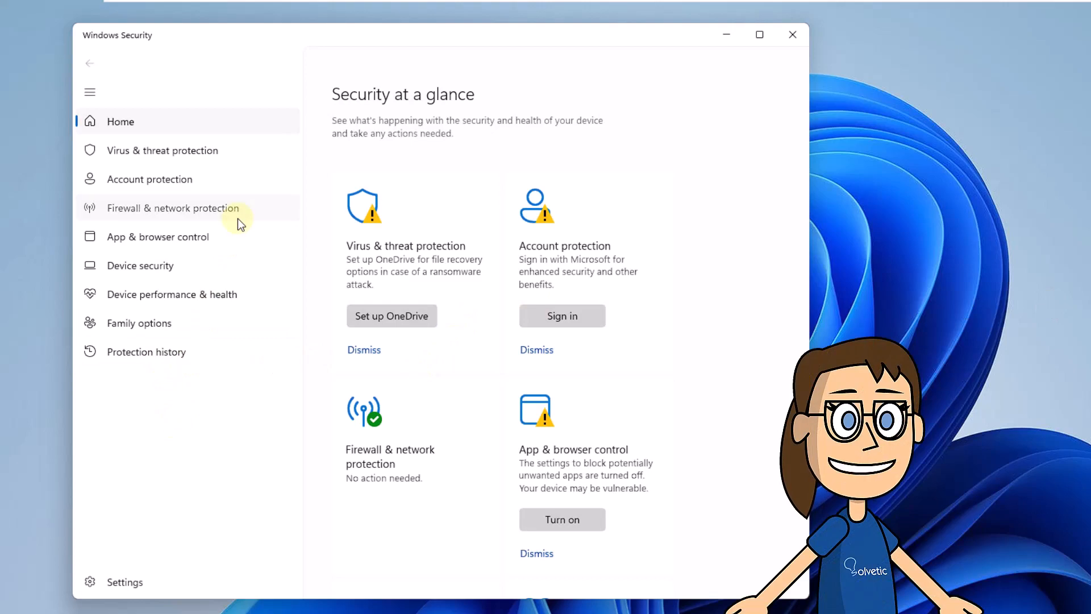
Switch Microsoft Defender Firewall off for the private network, approving the UAC prompt.
click(173, 207)
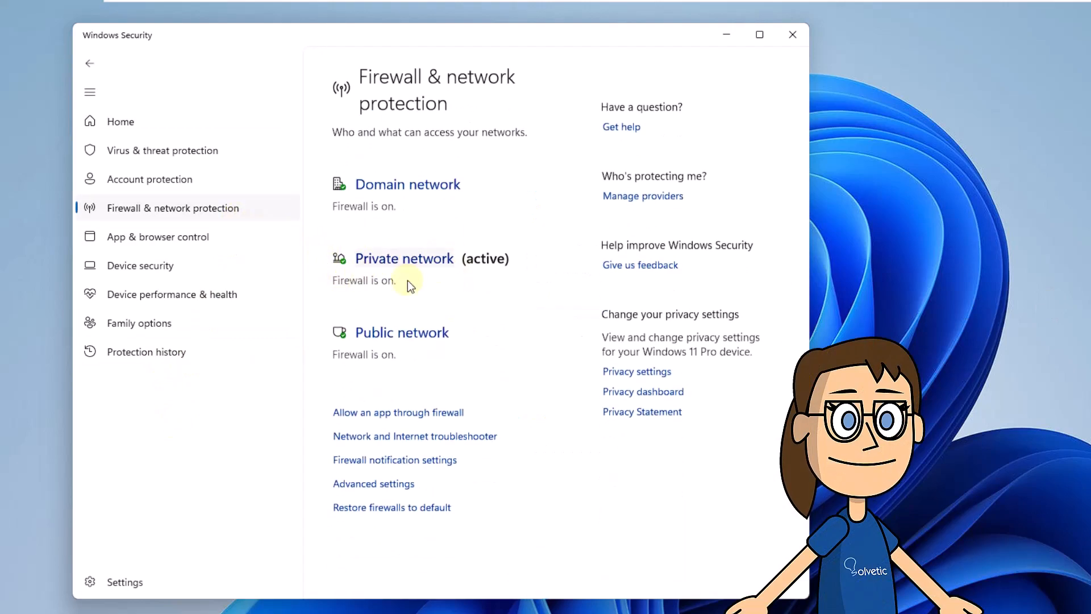
mouse_move(404, 265)
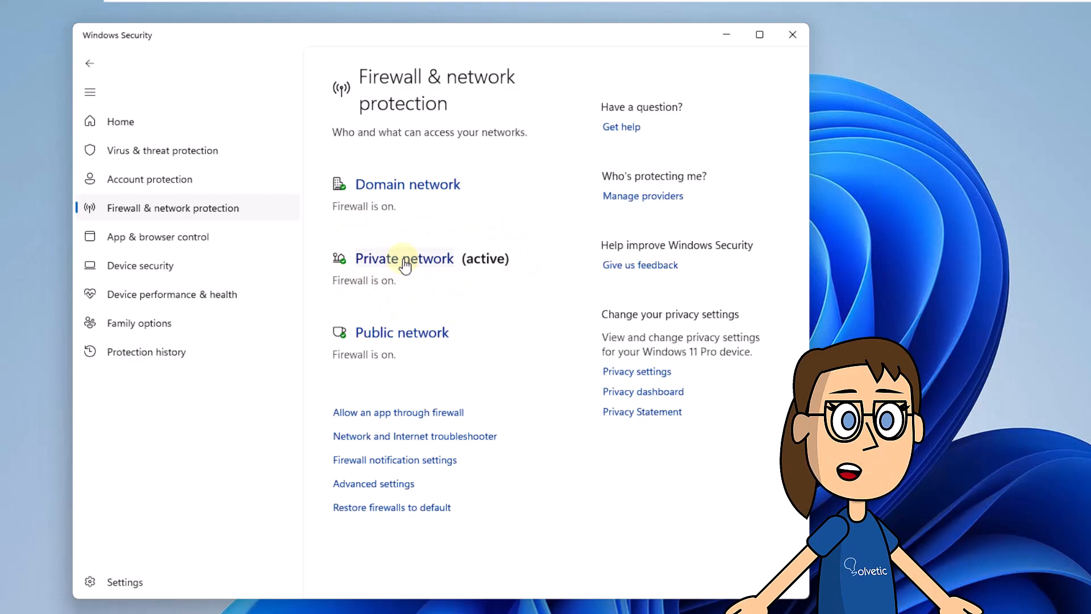
click(405, 258)
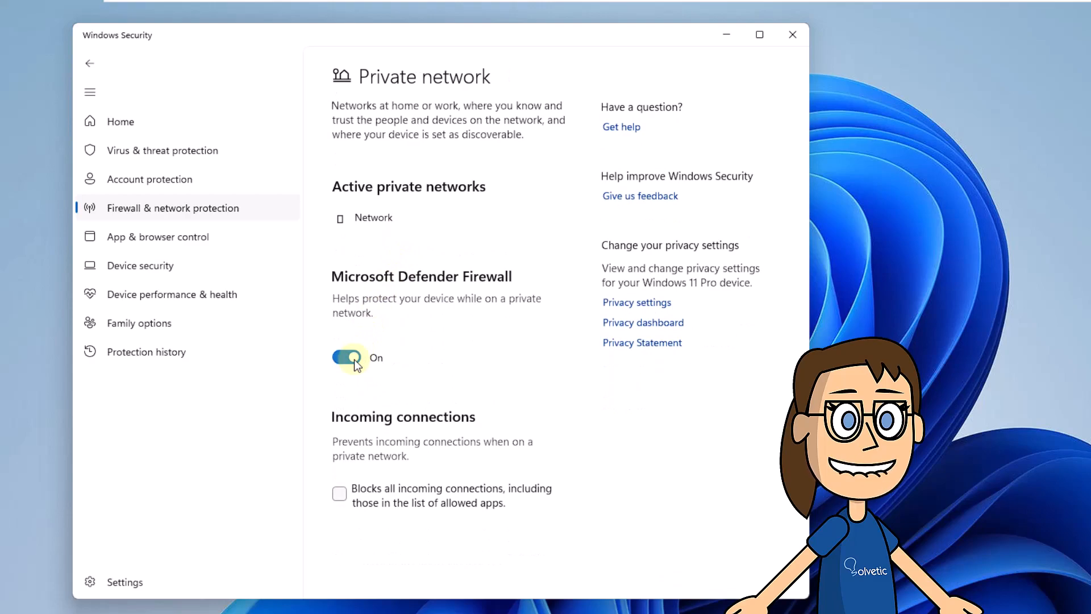
click(346, 357)
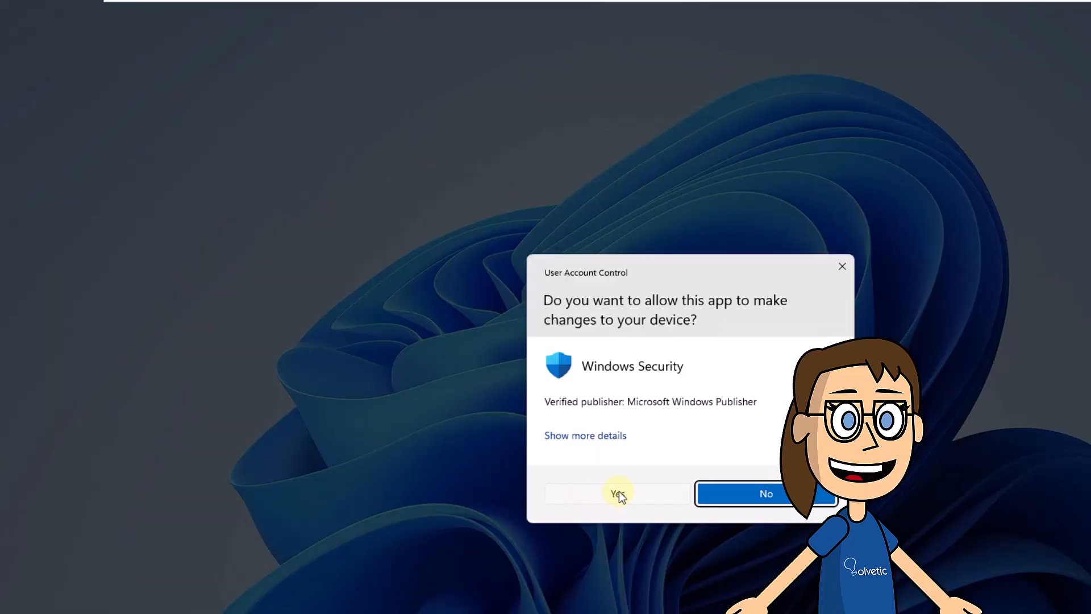
click(615, 493)
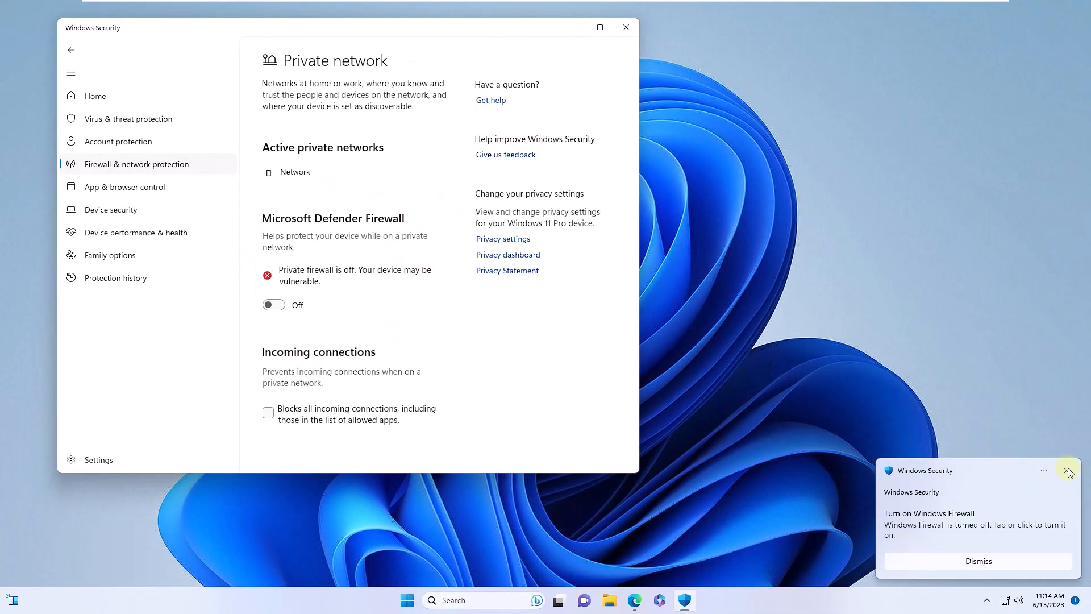
click(624, 27)
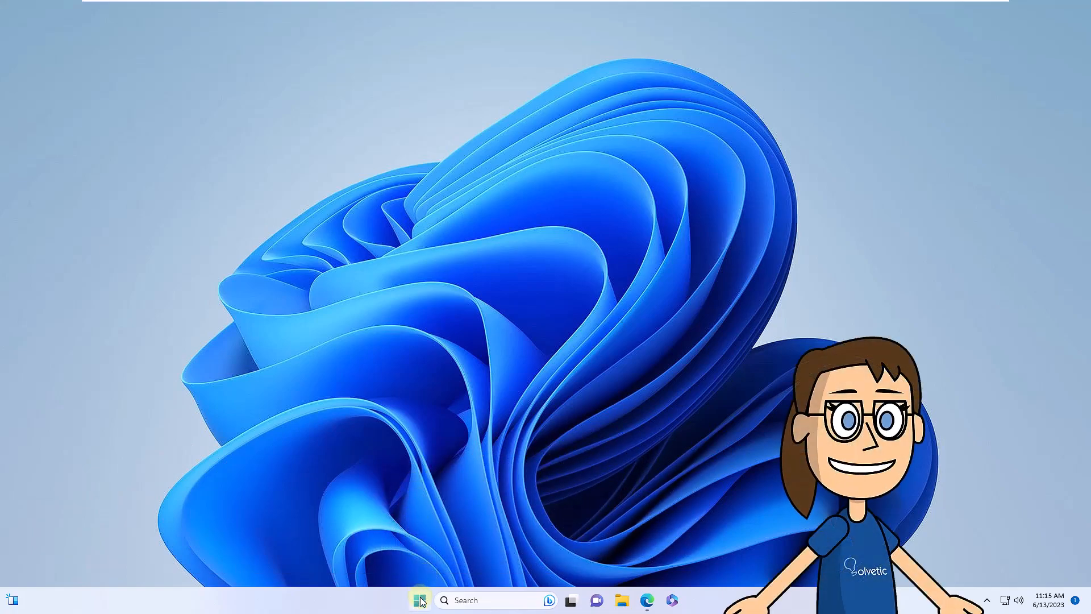
Run %appdata%\discord to show Discord's roaming AppData folder in File Explorer.
right_click(419, 600)
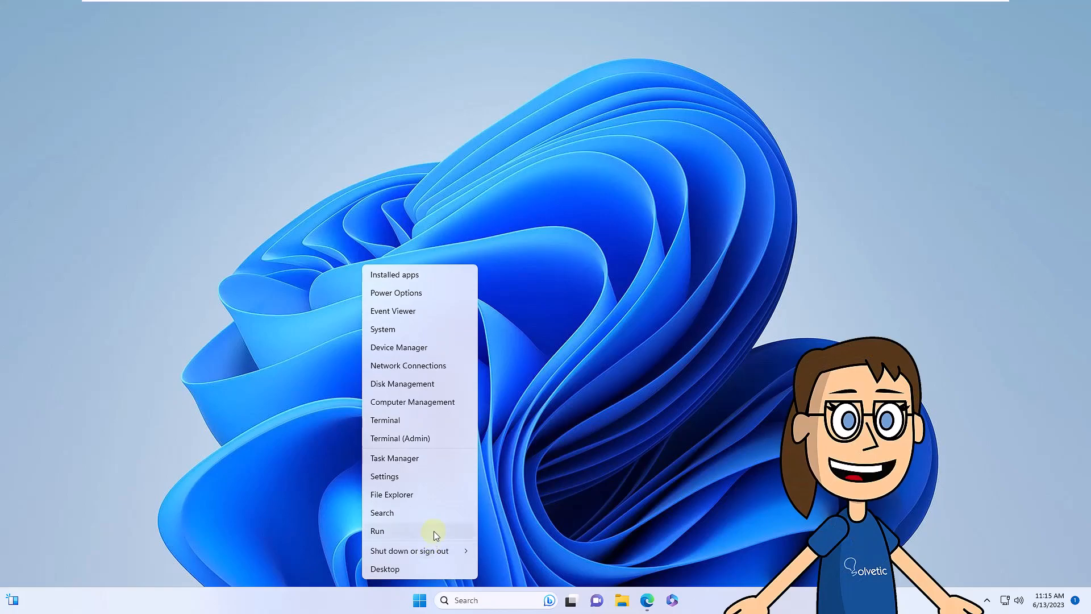
click(378, 531)
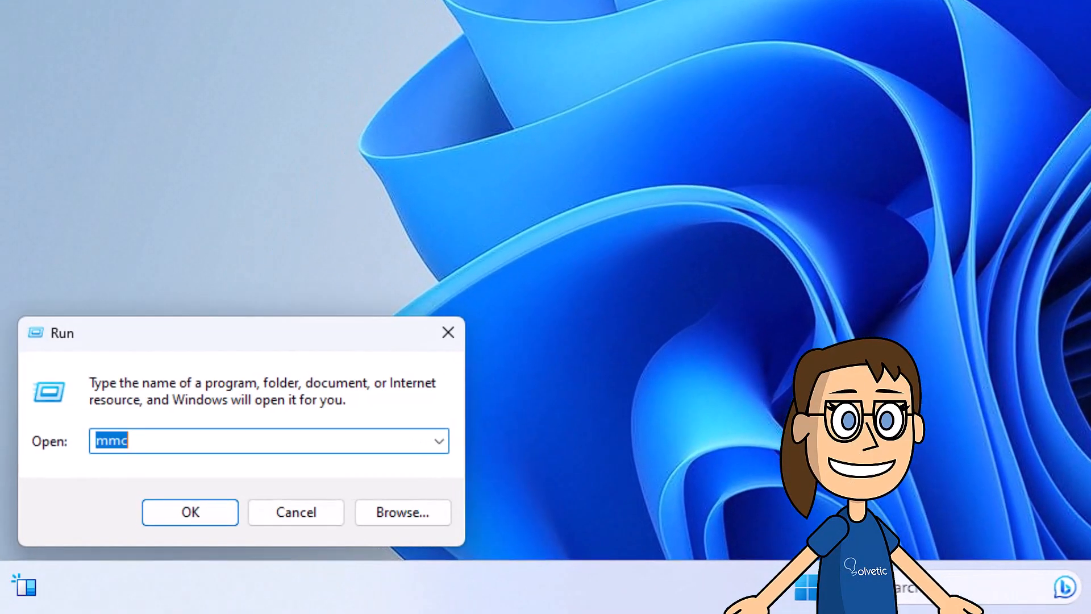
text(%app)
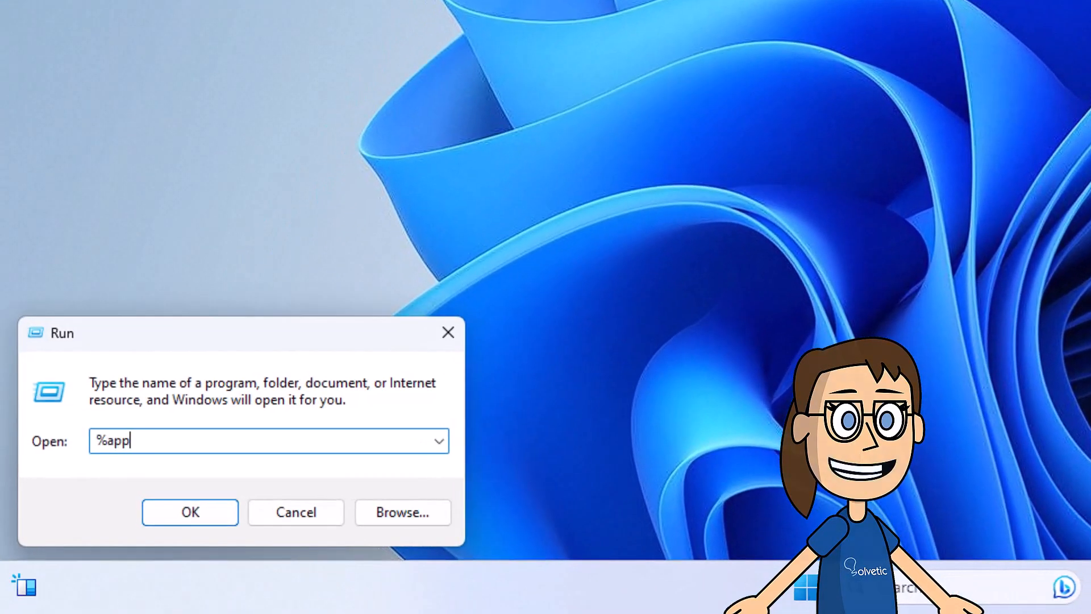
text(data%)
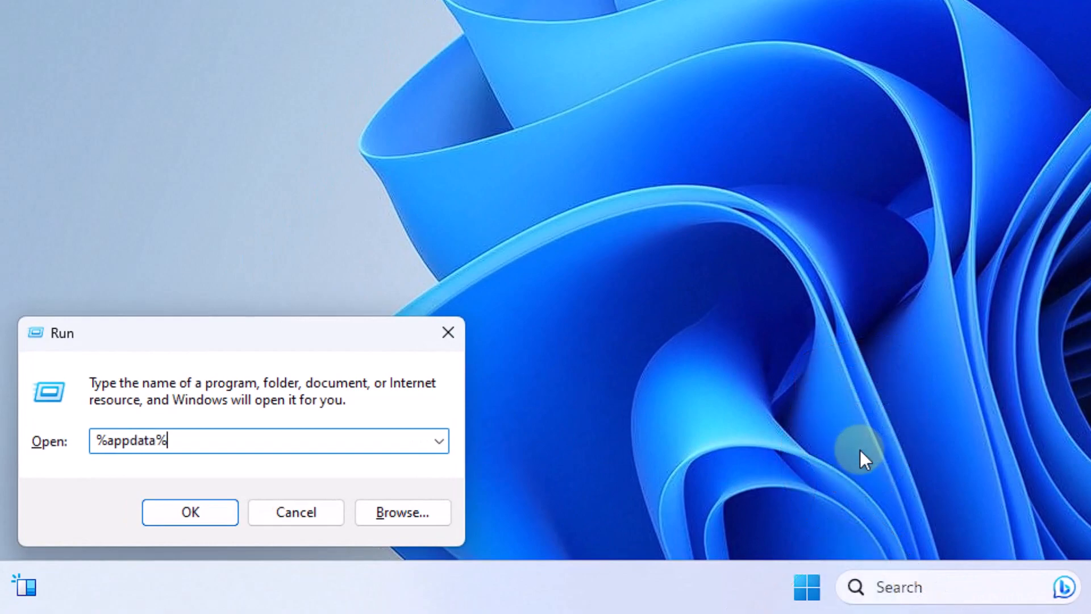
text(\d)
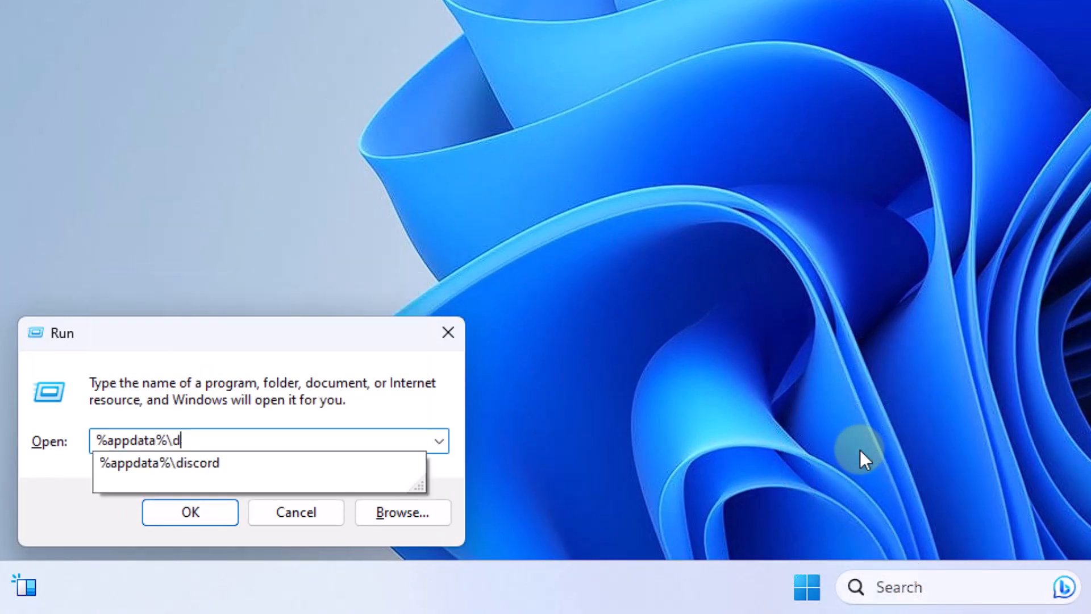
text(isc)
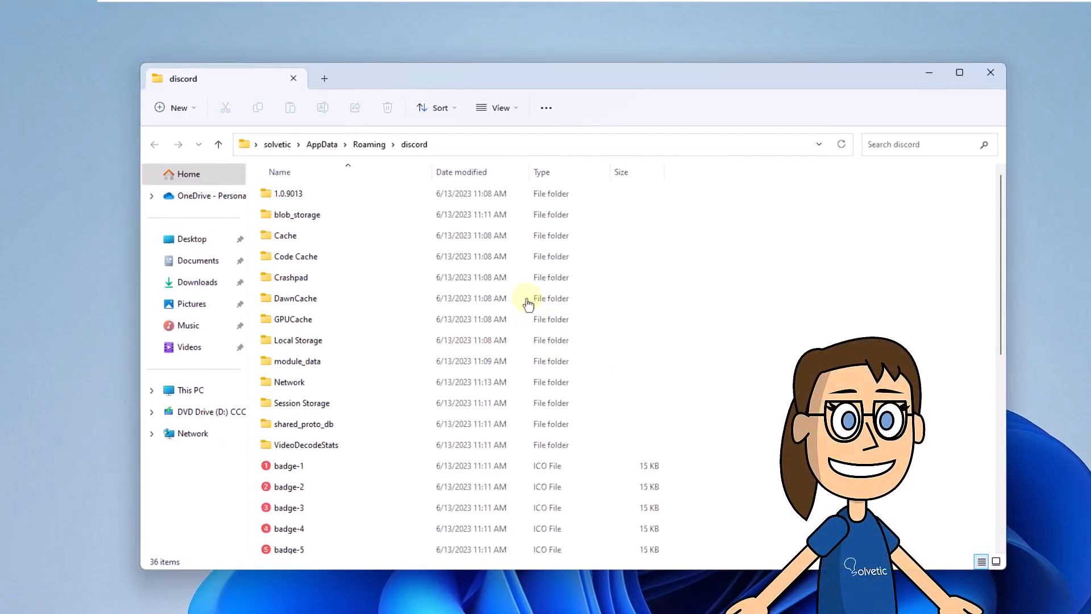
Delete the Cache, Code Cache and GPUCache folders, skipping in-use ones, and close Explorer.
click(286, 235)
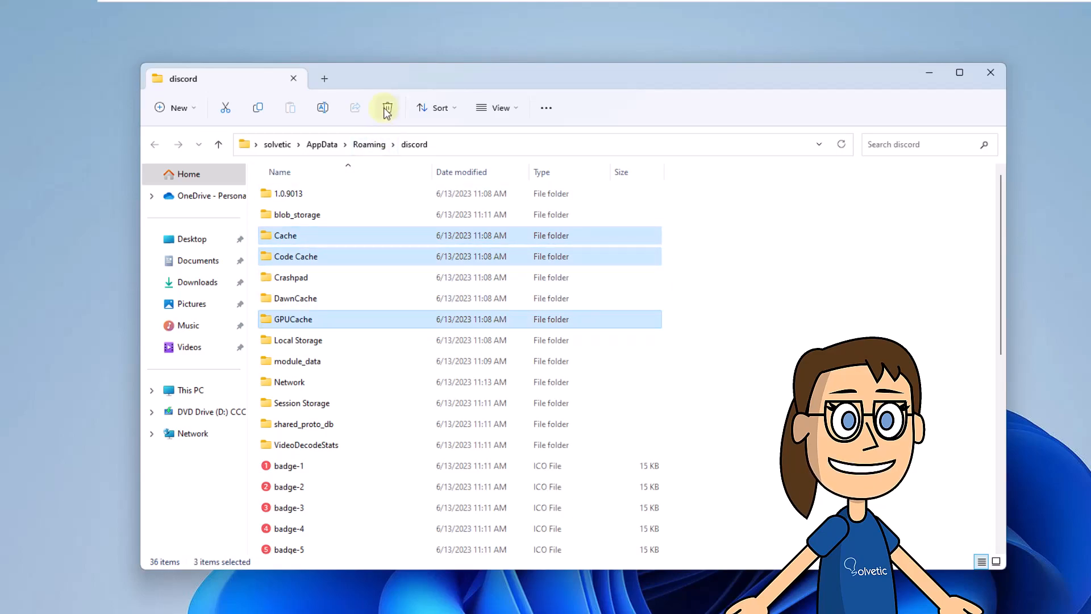
mouse_move(387, 106)
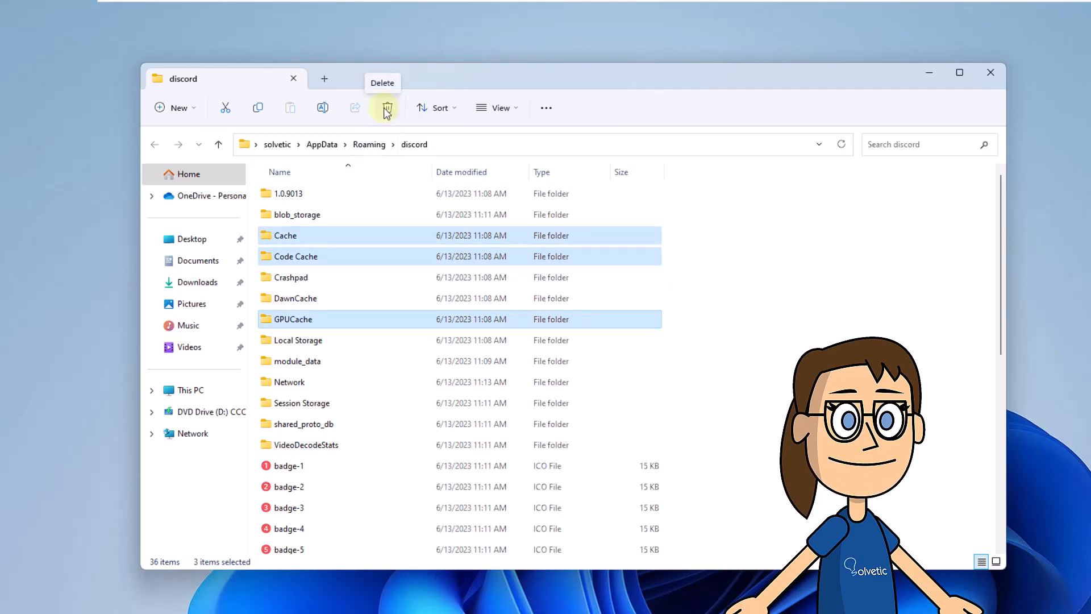
click(387, 107)
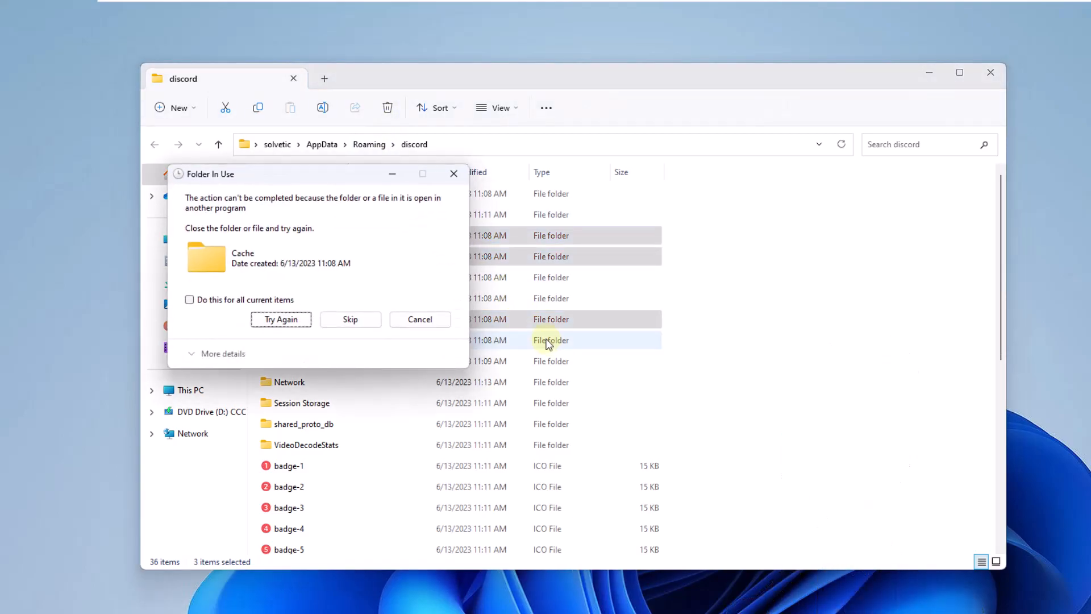
click(281, 319)
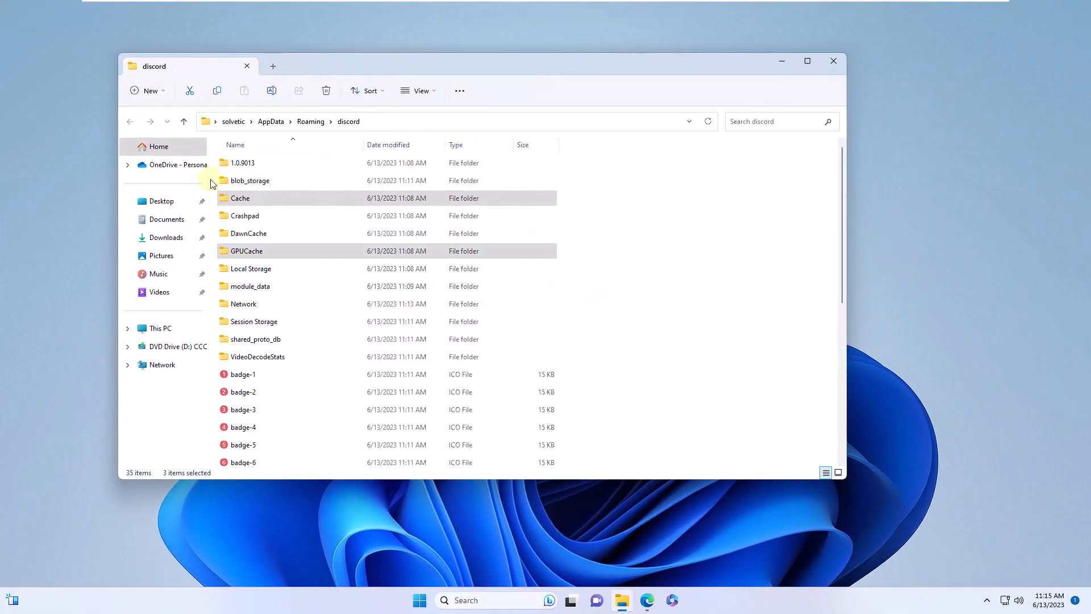
mouse_move(833, 61)
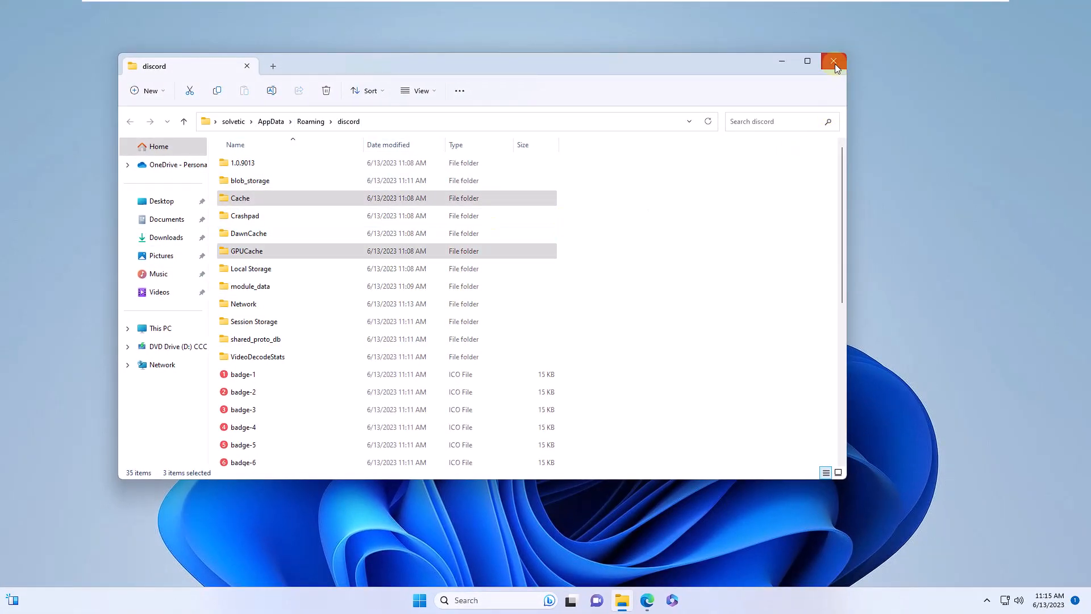
click(835, 61)
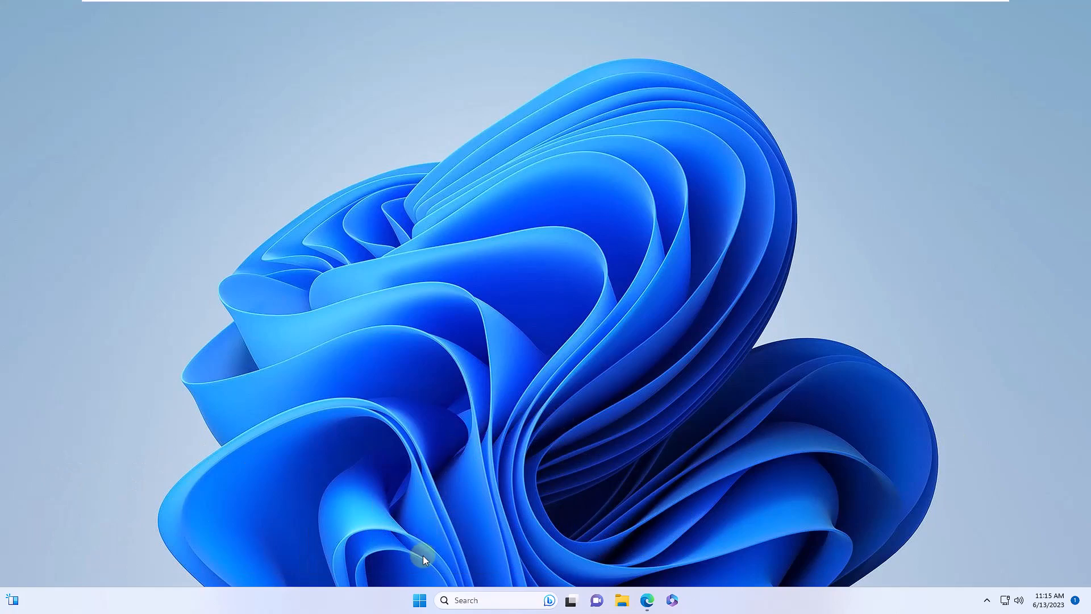
Uninstall Discord from Settings > Apps > Installed apps and close Settings.
click(420, 601)
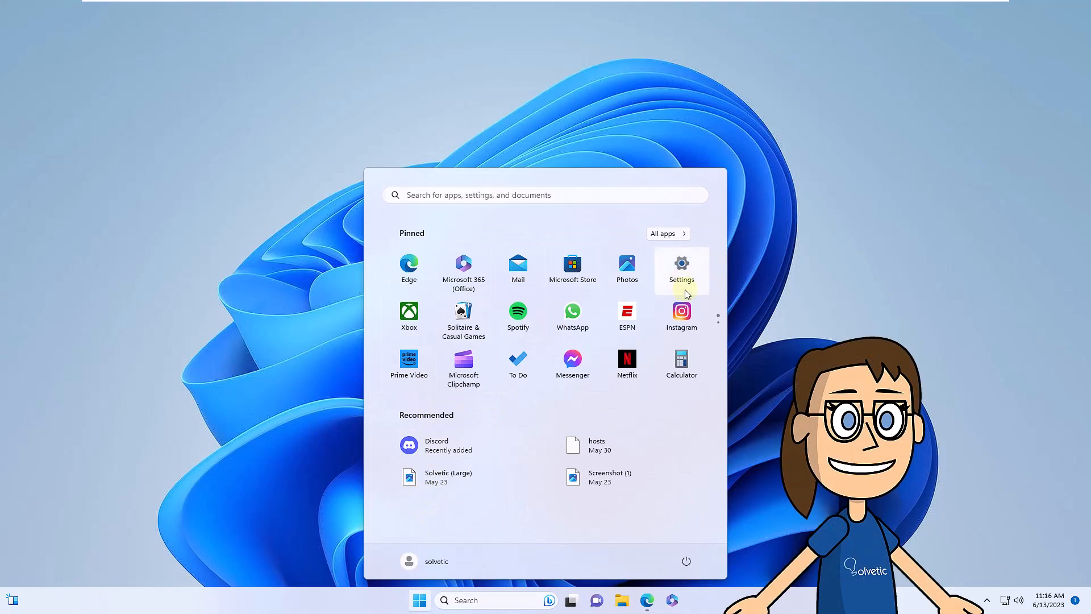
click(681, 268)
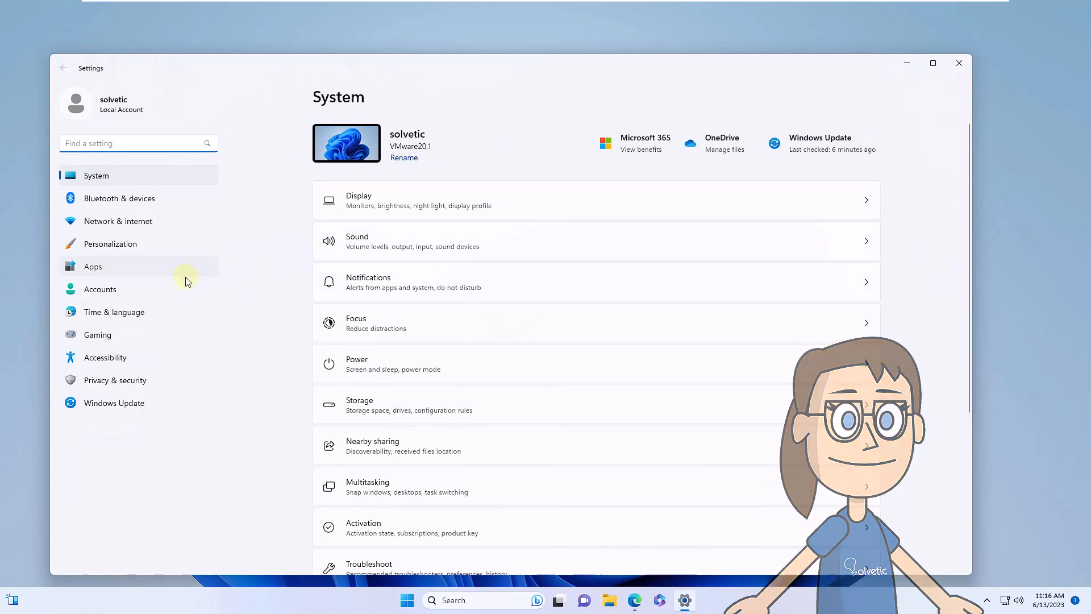
click(93, 266)
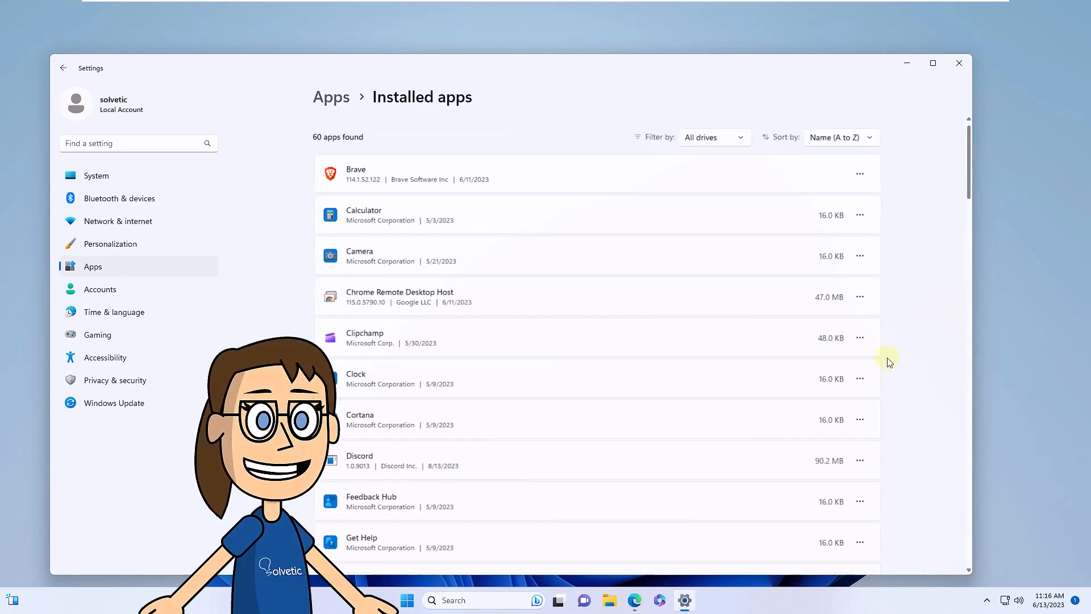
scroll(down, 3)
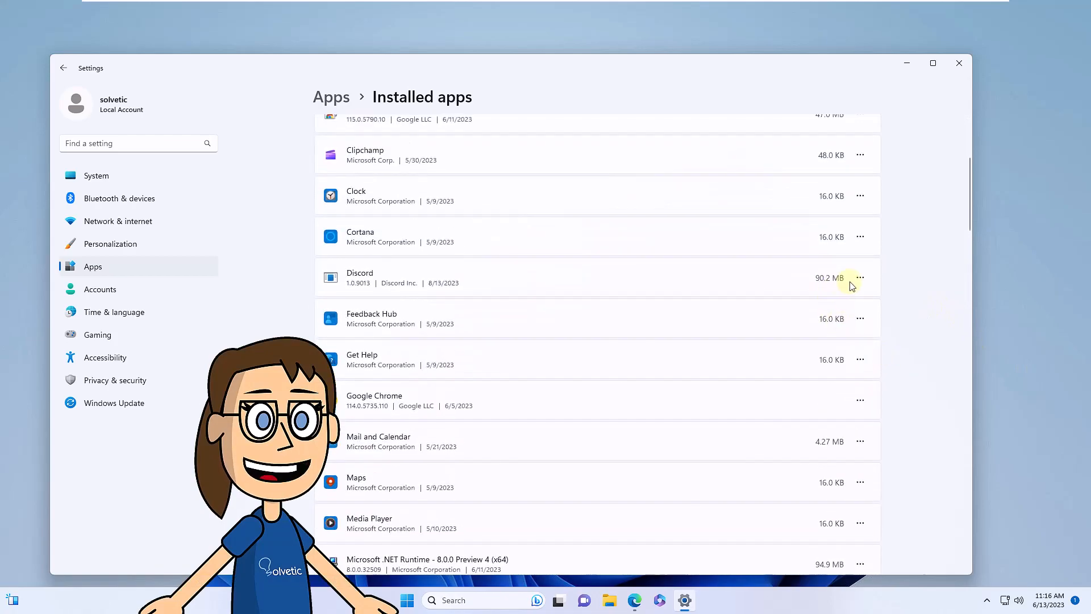
click(861, 277)
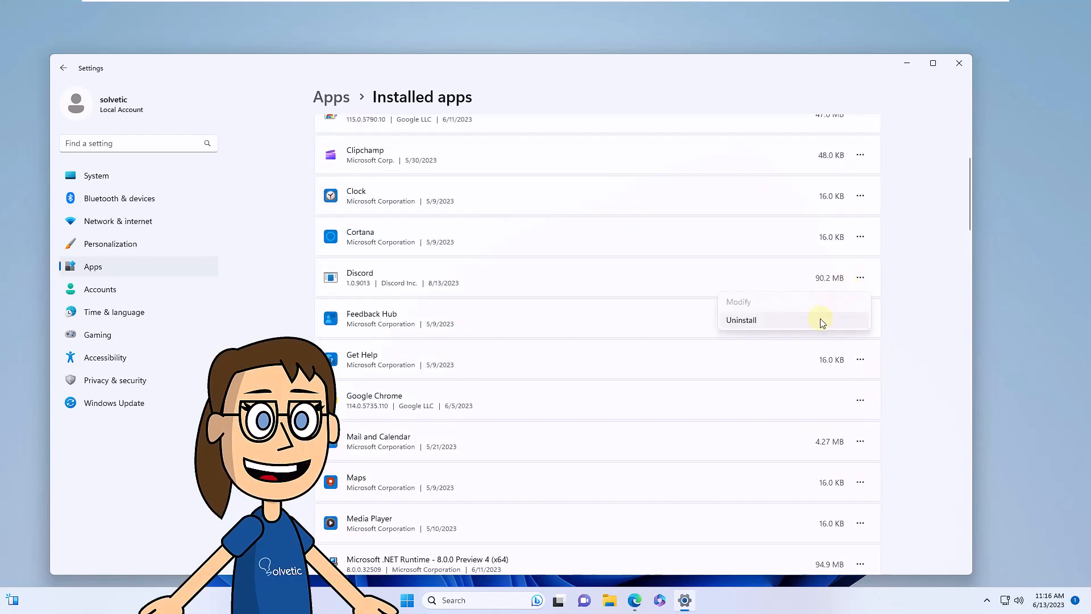
click(740, 319)
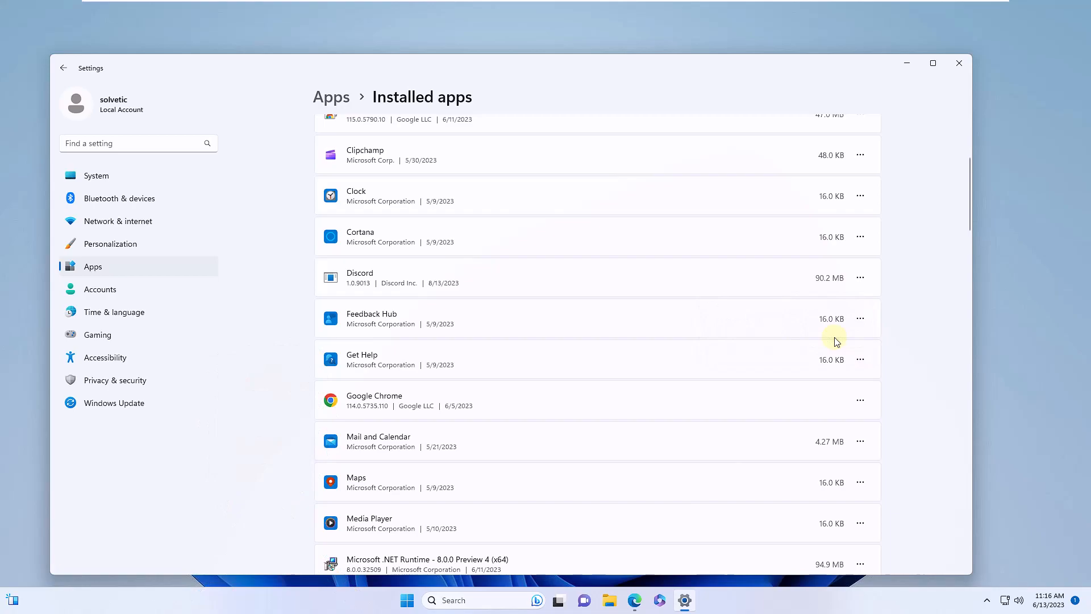
mouse_move(825, 342)
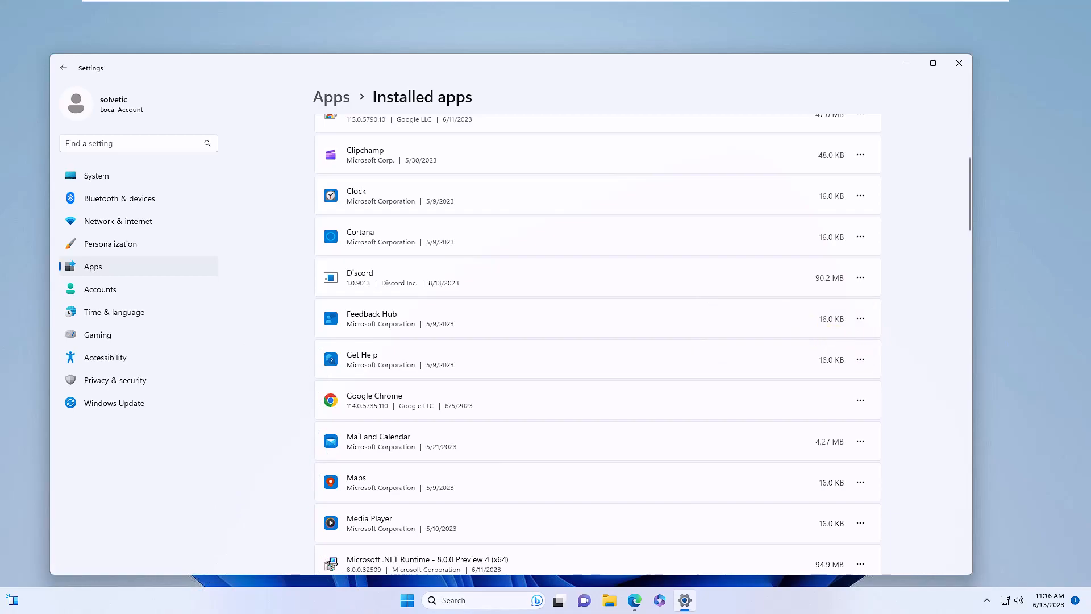
scroll(down, 3)
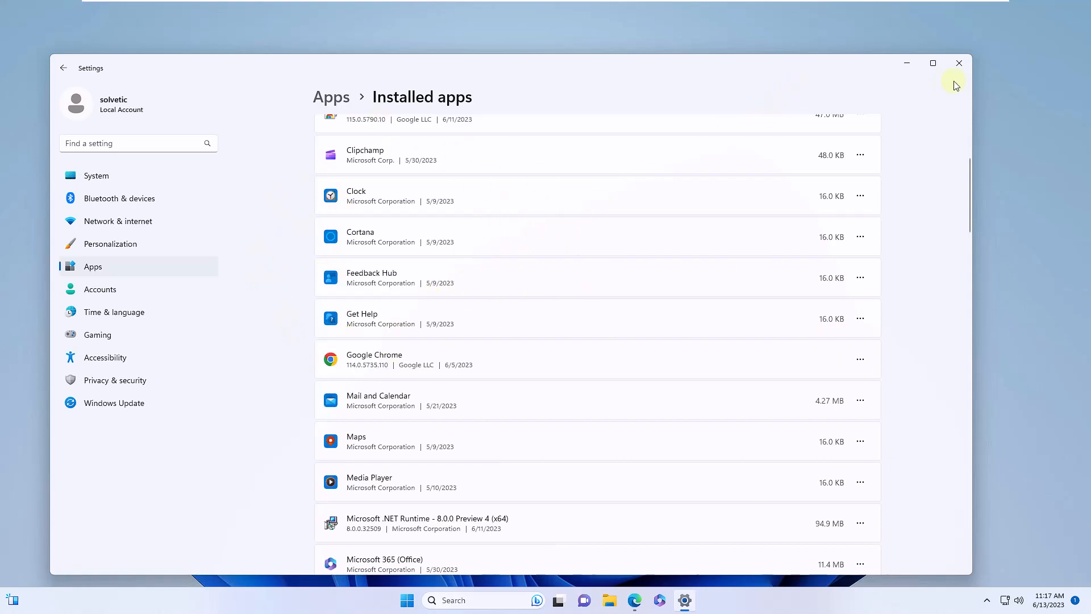
click(959, 63)
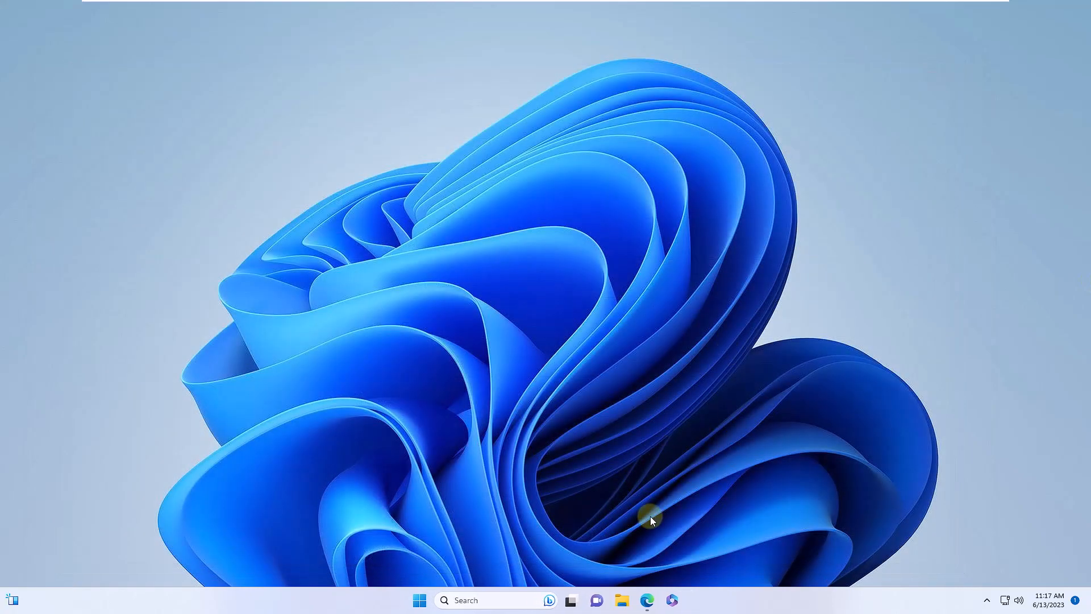
Download the Discord installer for Windows from discord.com in Edge.
click(647, 600)
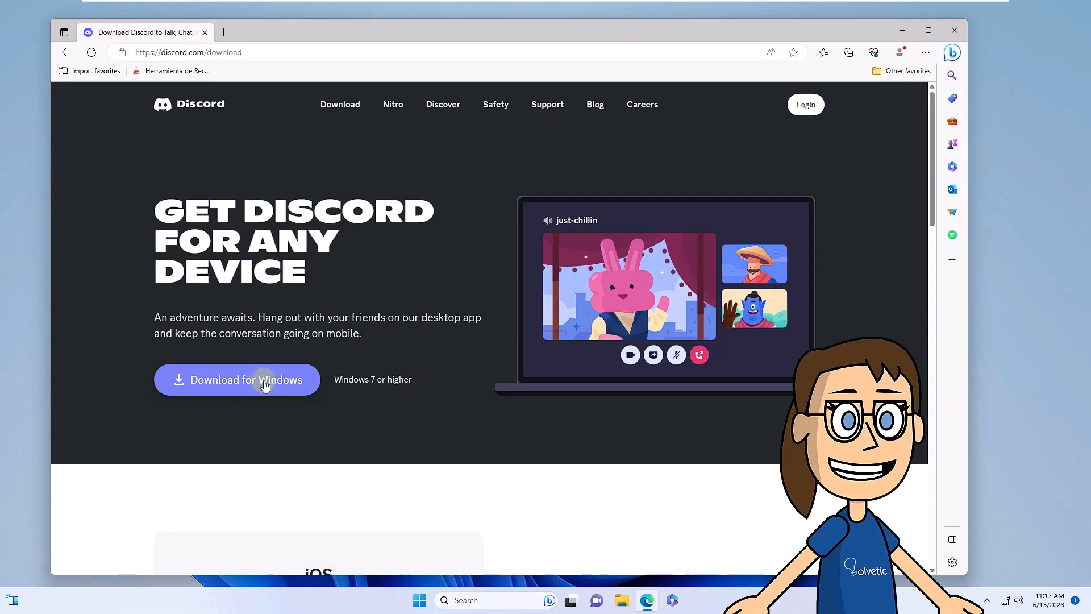
click(237, 379)
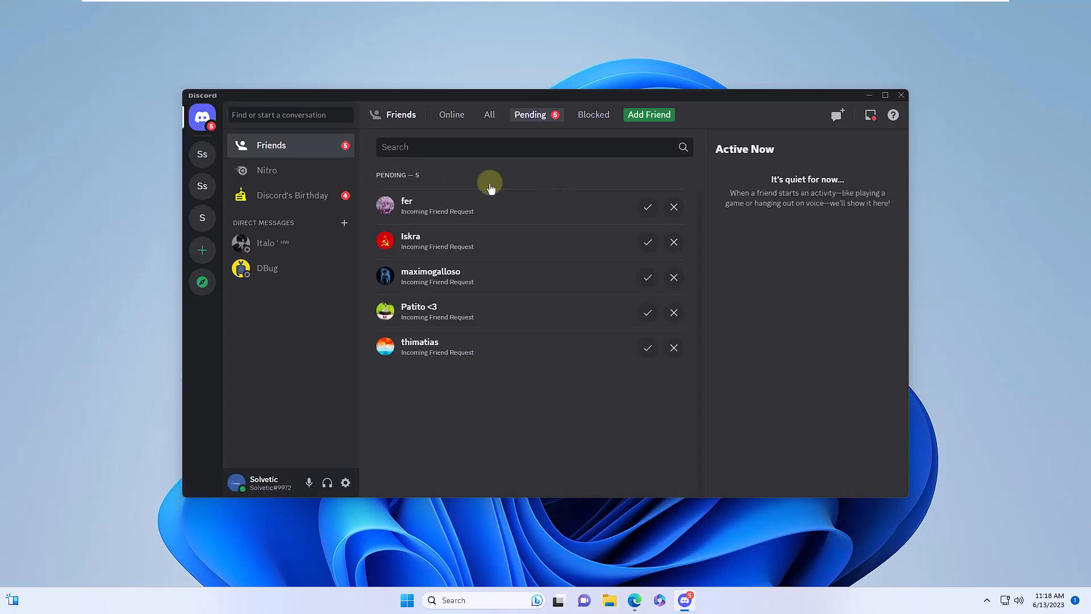
mouse_move(534, 295)
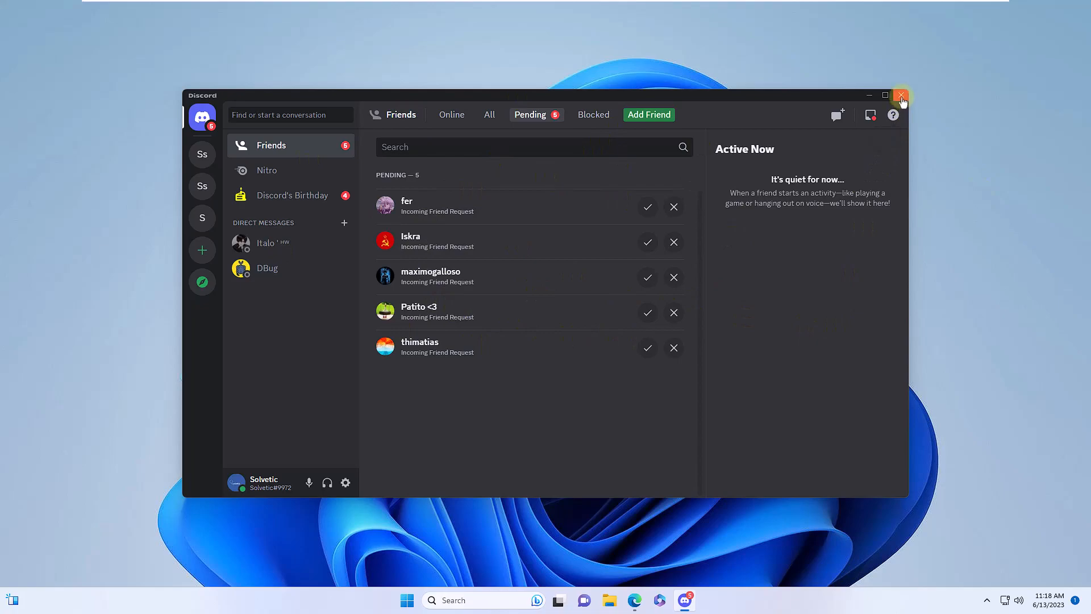
Close the reinstalled Discord window after its Friends page loads.
click(900, 95)
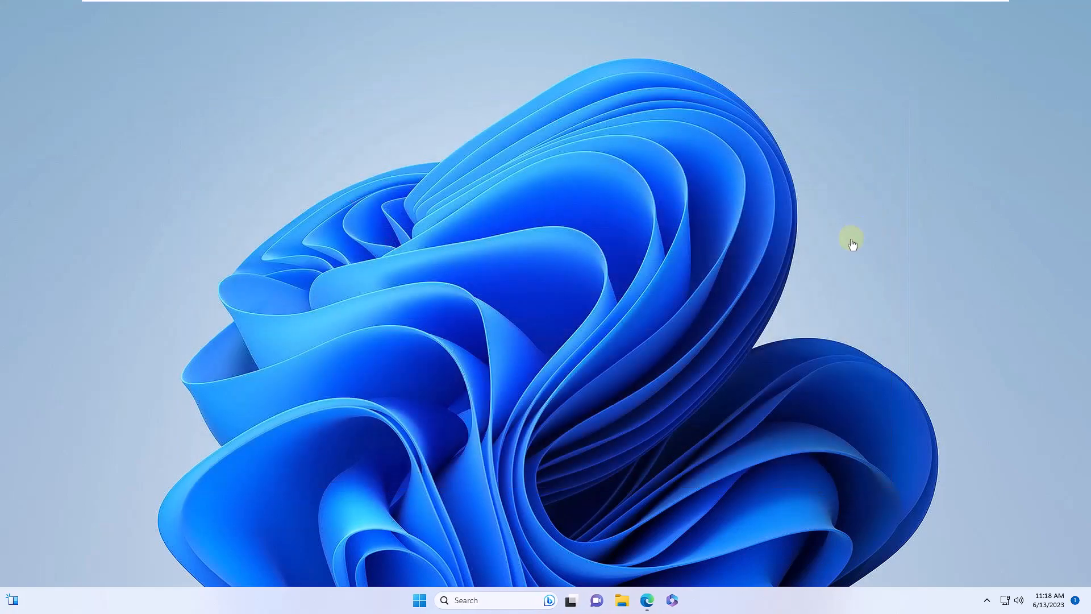